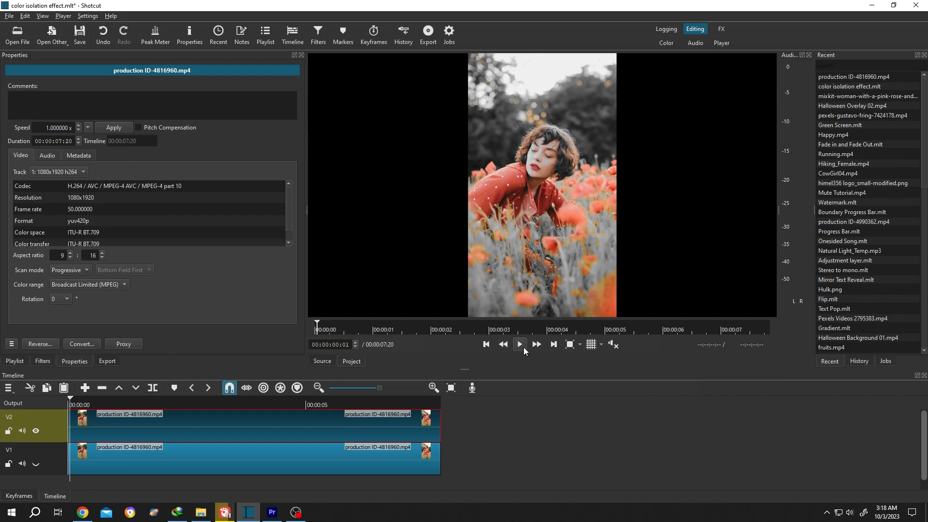
Play the poppy-field preview and toggle a video track's visibility to show full colour
{"action": "left_click", "coordinate": [519, 343]}
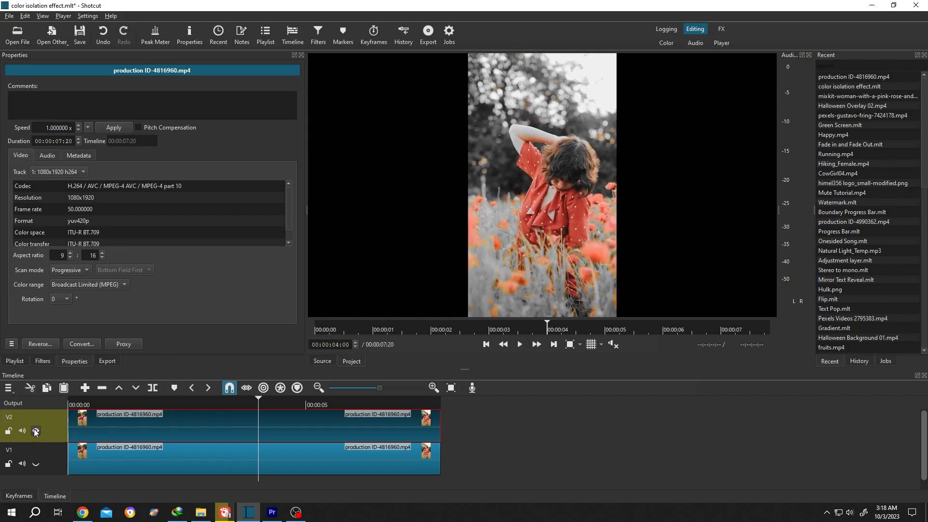
{"action": "left_click", "coordinate": [36, 430]}
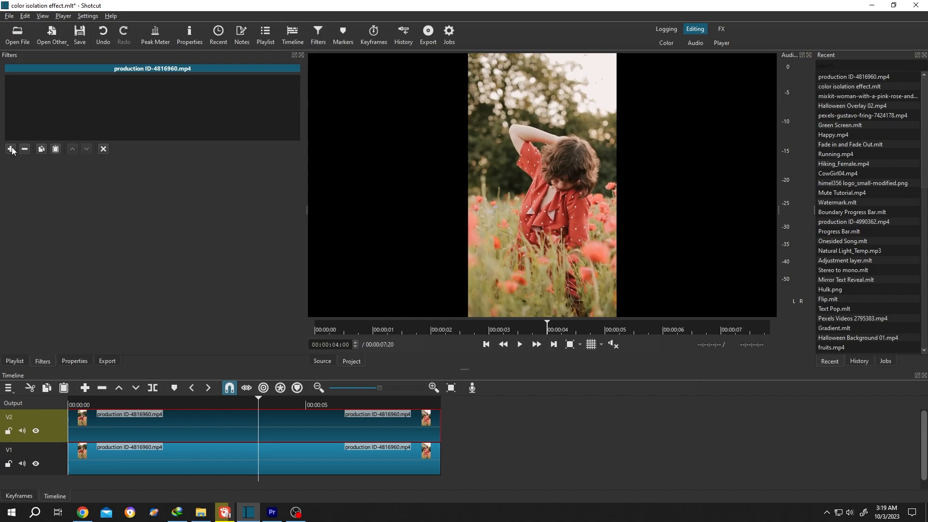
Add a Chroma Hold filter found by searching 'chroma' and pick red as its colour
{"action": "left_click", "coordinate": [11, 148]}
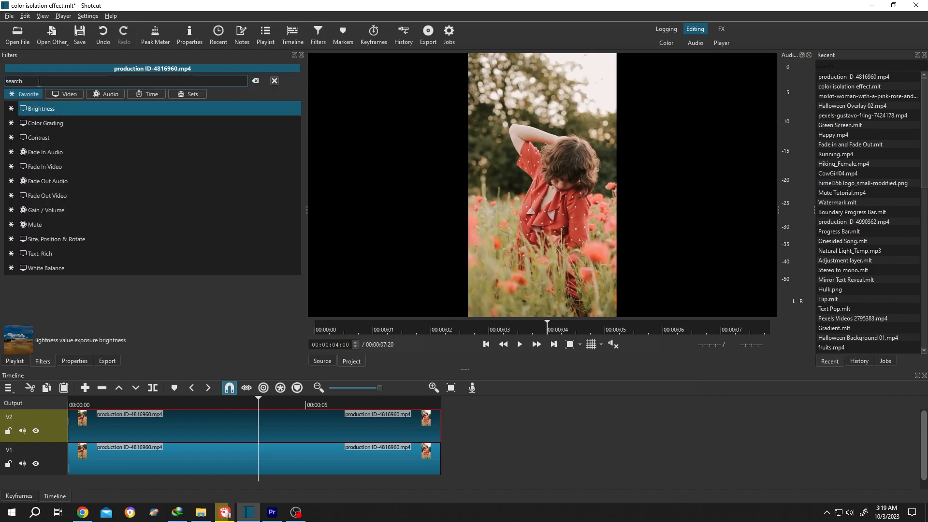
{"action": "type", "text": "chroma"}
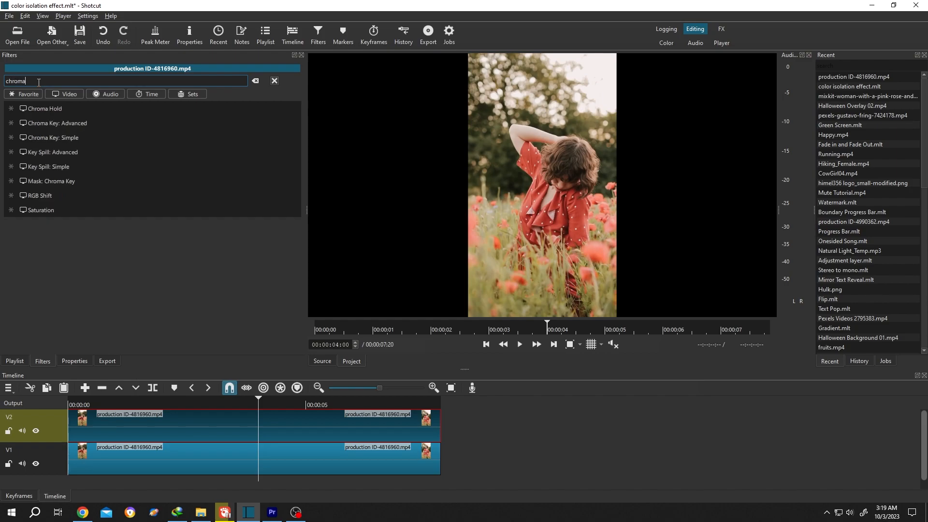
{"action": "double_click", "coordinate": [44, 108]}
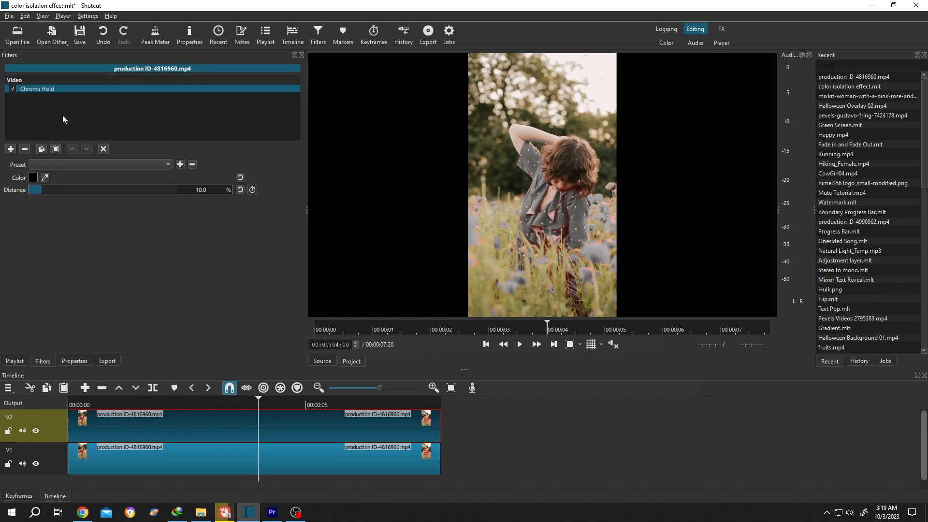
{"action": "left_click", "coordinate": [45, 177]}
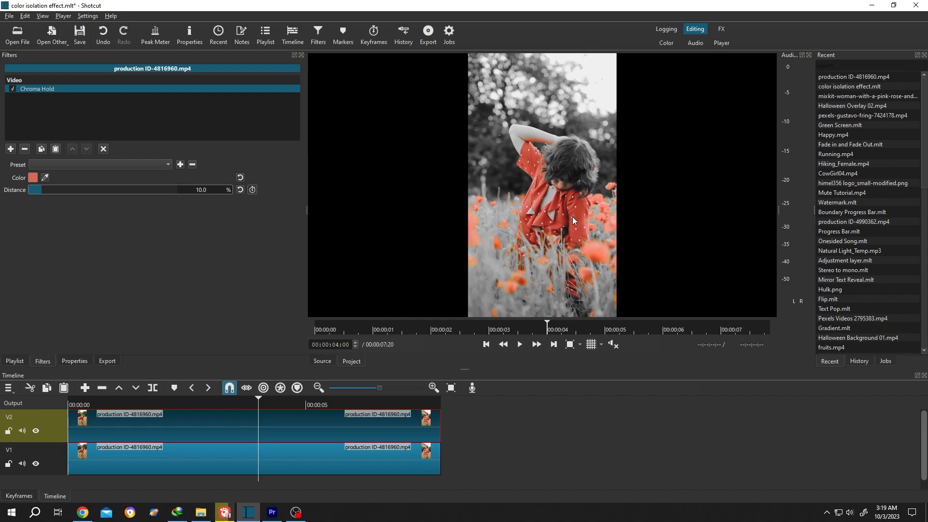
{"action": "mouse_move", "coordinate": [547, 142]}
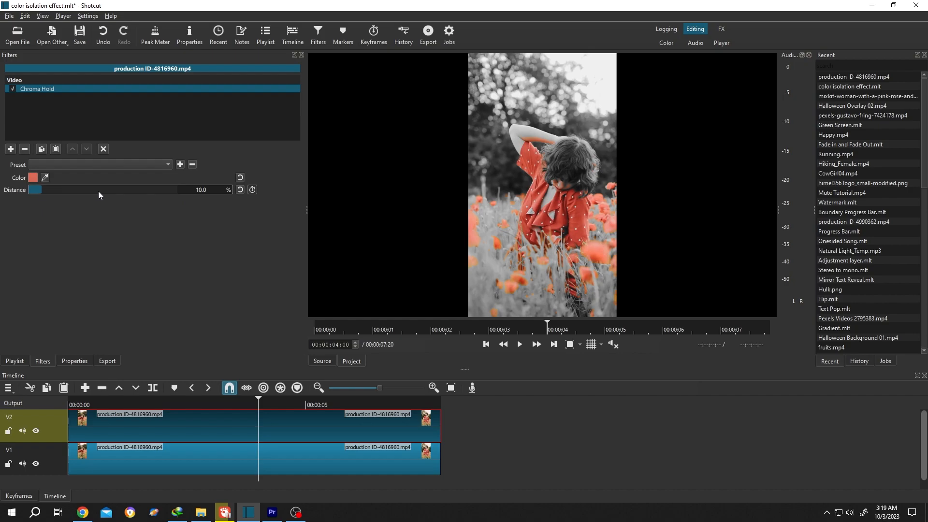
Change the Chroma Hold Distance value to 11, then to 12.0%
{"action": "triple_click", "coordinate": [201, 189]}
{"action": "type", "text": "11"}
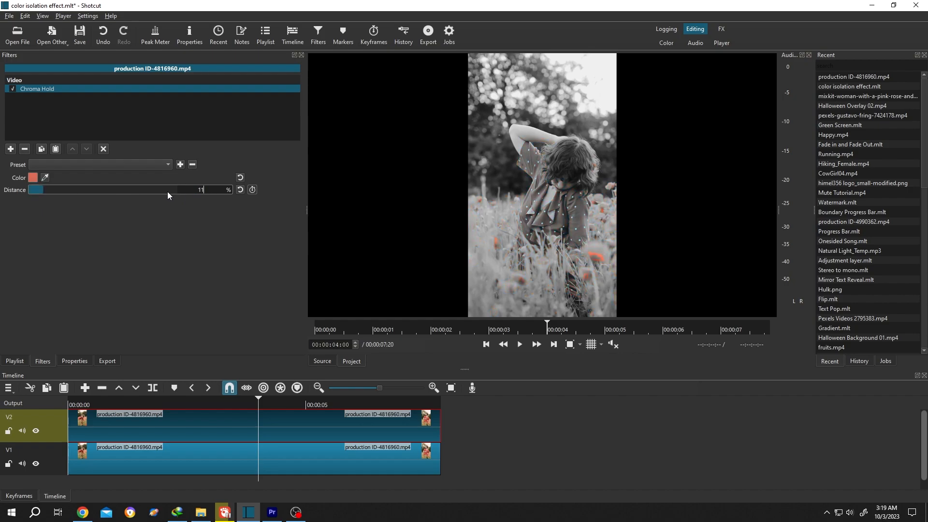
{"action": "triple_click", "coordinate": [204, 190]}
{"action": "type", "text": "12"}
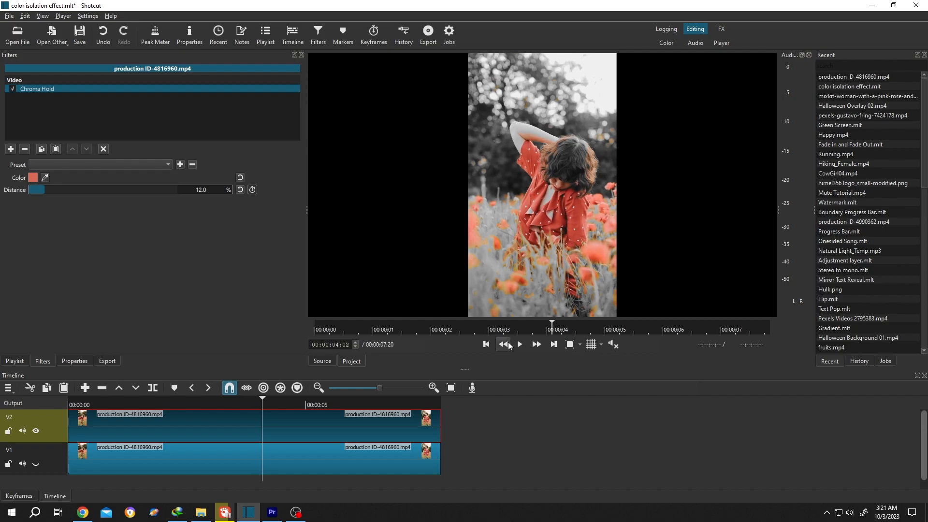
{"action": "mouse_move", "coordinate": [206, 195]}
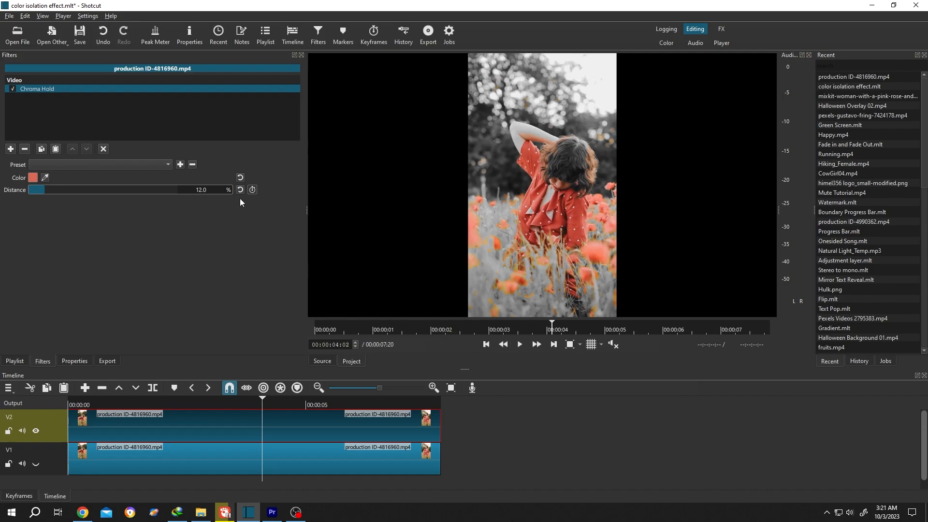
{"action": "mouse_move", "coordinate": [253, 190]}
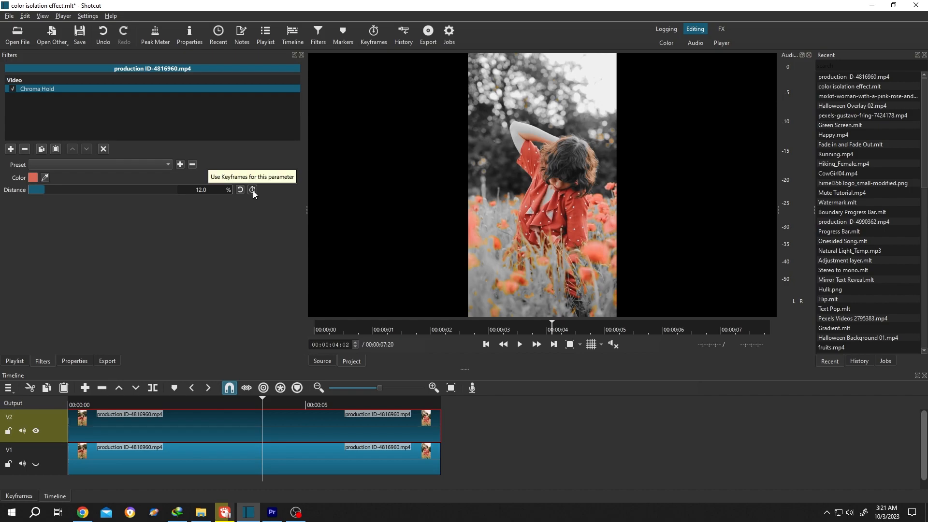
Keyframe Distance at 12.0%, then set 14.0% at the 5-second mark
{"action": "left_click", "coordinate": [253, 189]}
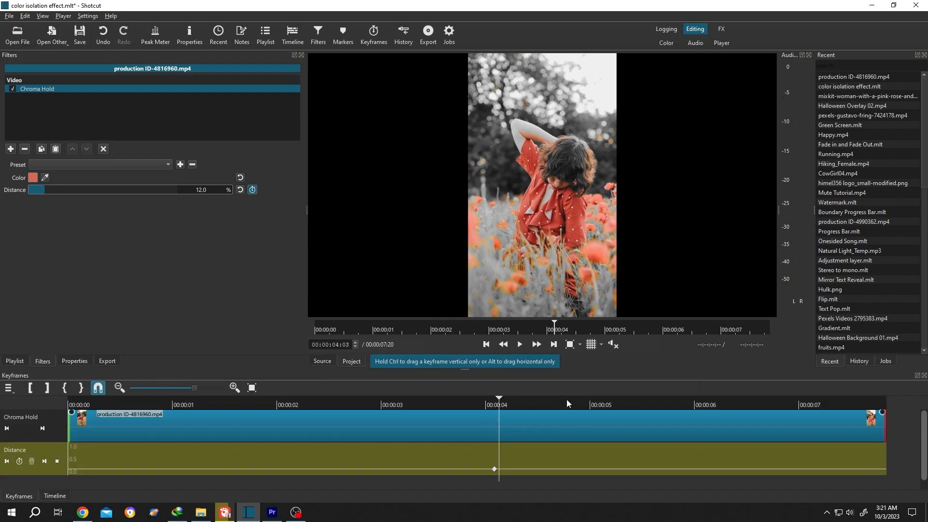
{"action": "left_click", "coordinate": [590, 404]}
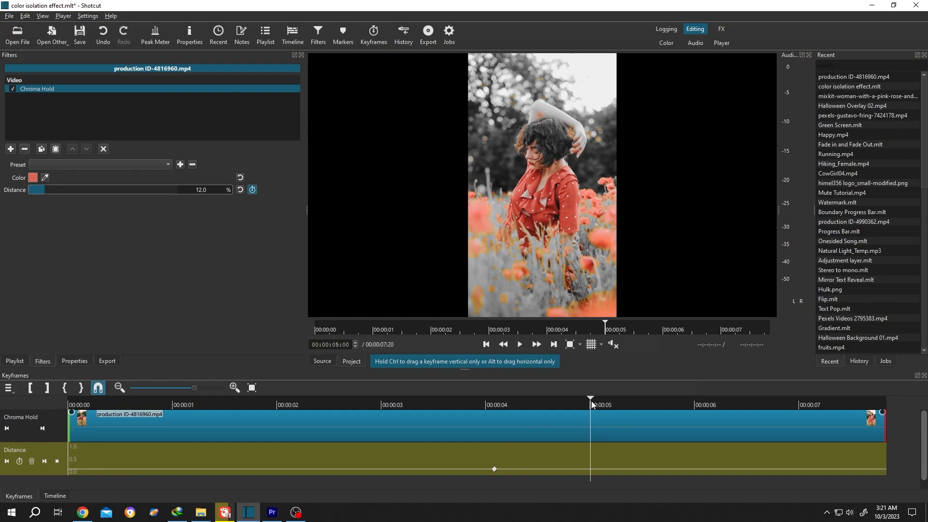
{"action": "mouse_move", "coordinate": [583, 182]}
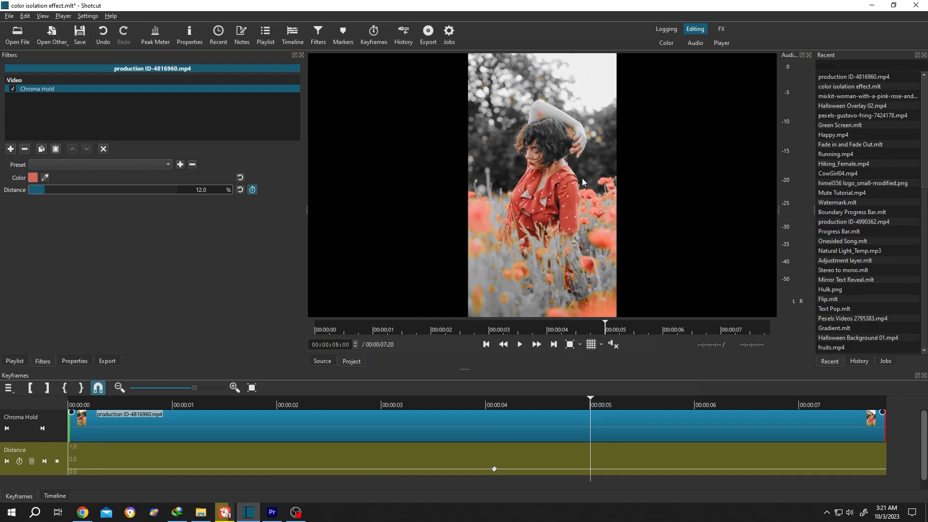
{"action": "mouse_move", "coordinate": [409, 343]}
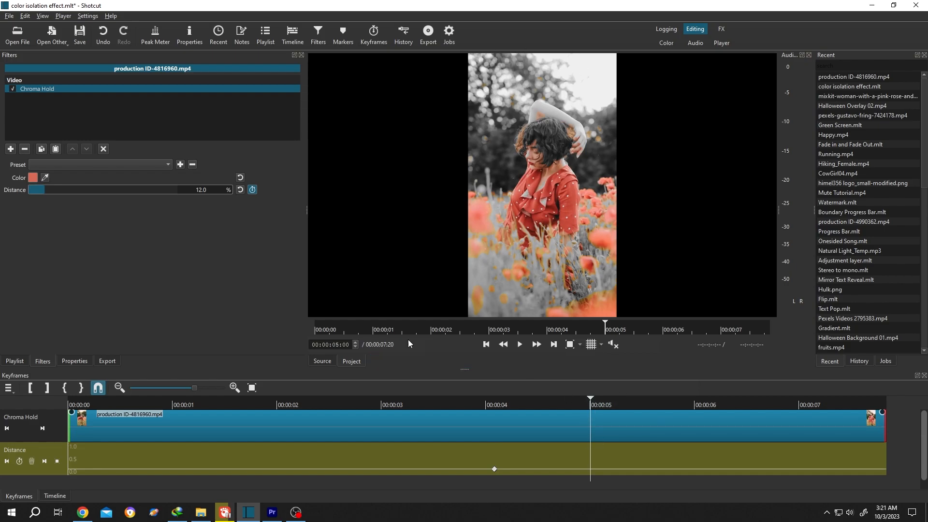
{"action": "triple_click", "coordinate": [203, 190]}
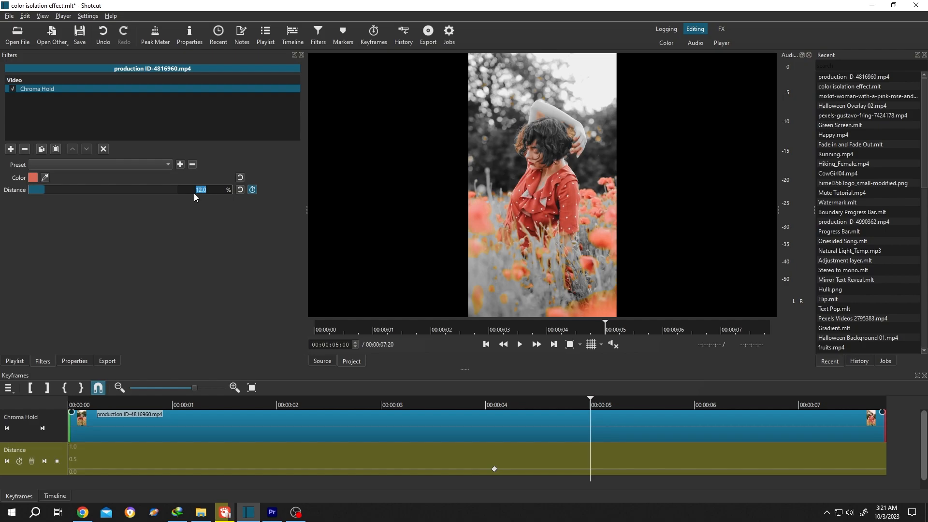
{"action": "type", "text": "14.0"}
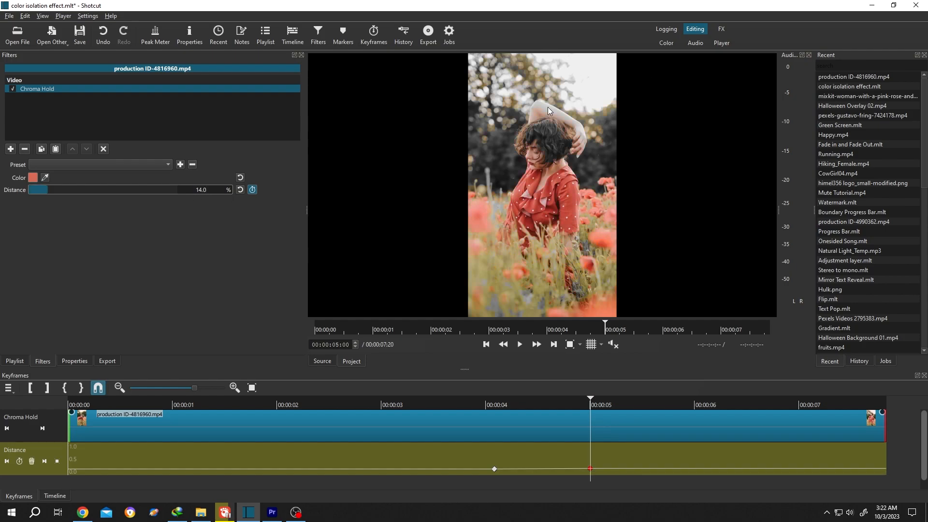
{"action": "mouse_move", "coordinate": [590, 400]}
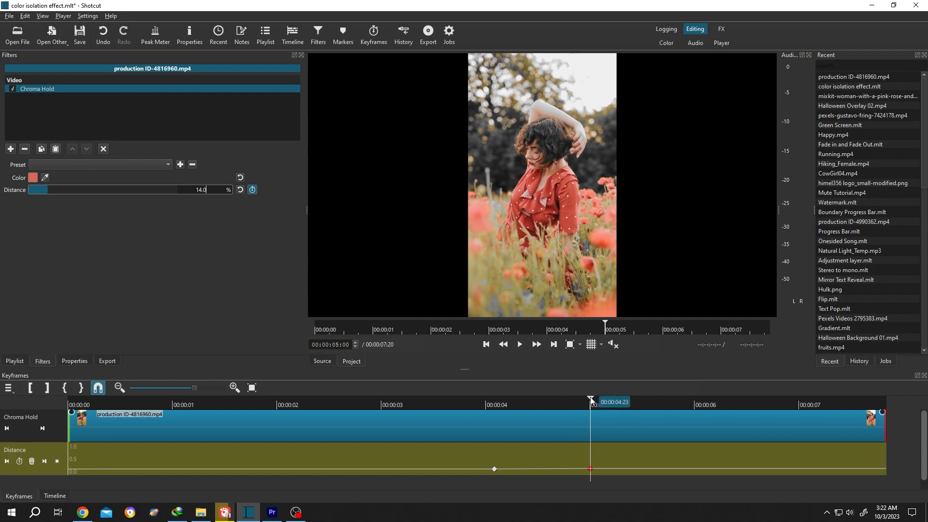
Play past 5 seconds to check the added colour, then return to the Timeline
{"action": "left_click", "coordinate": [517, 343]}
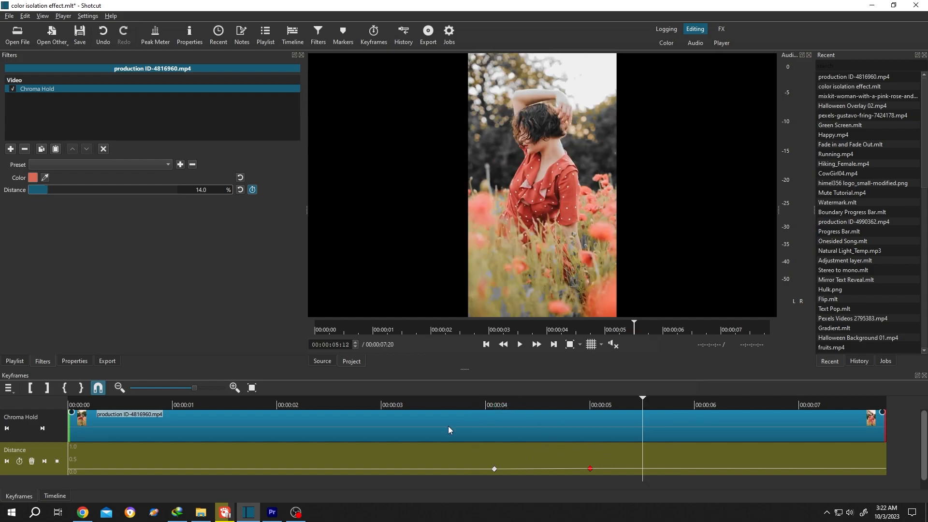
{"action": "mouse_move", "coordinate": [353, 170]}
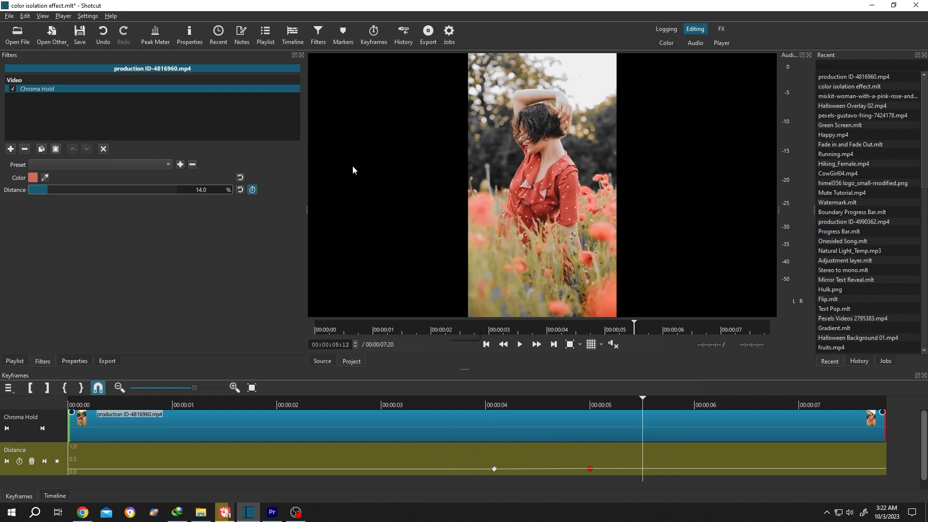
{"action": "left_click", "coordinate": [55, 497]}
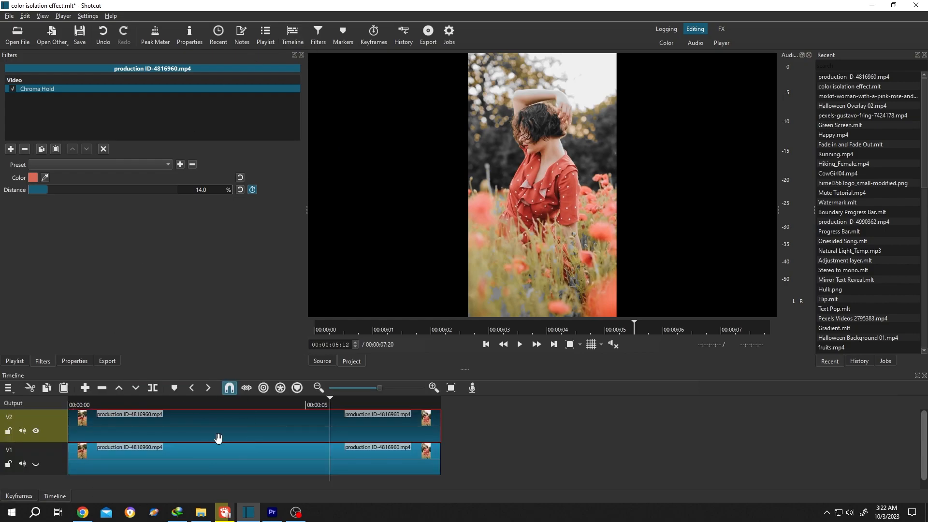
{"action": "mouse_move", "coordinate": [219, 439]}
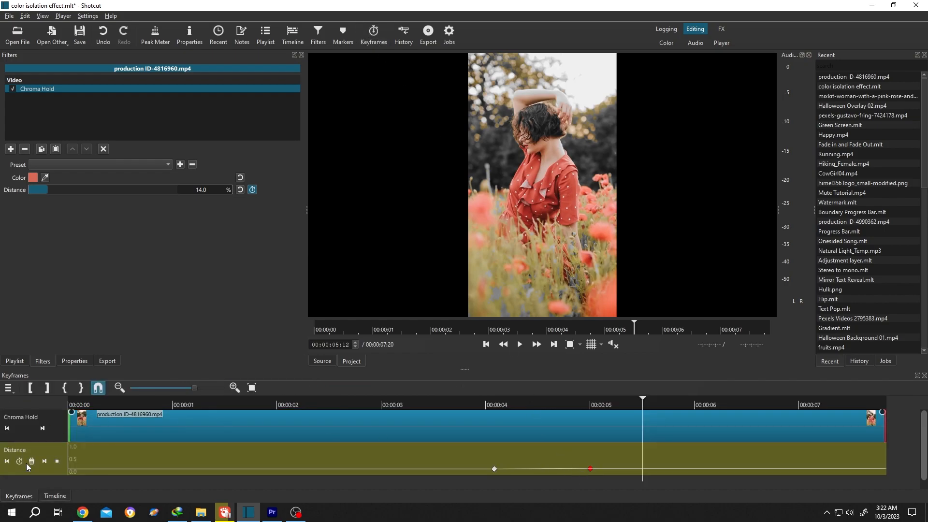
Delete the Distance keyframes with the trash button and play the clip at 12.0%
{"action": "left_click", "coordinate": [31, 460]}
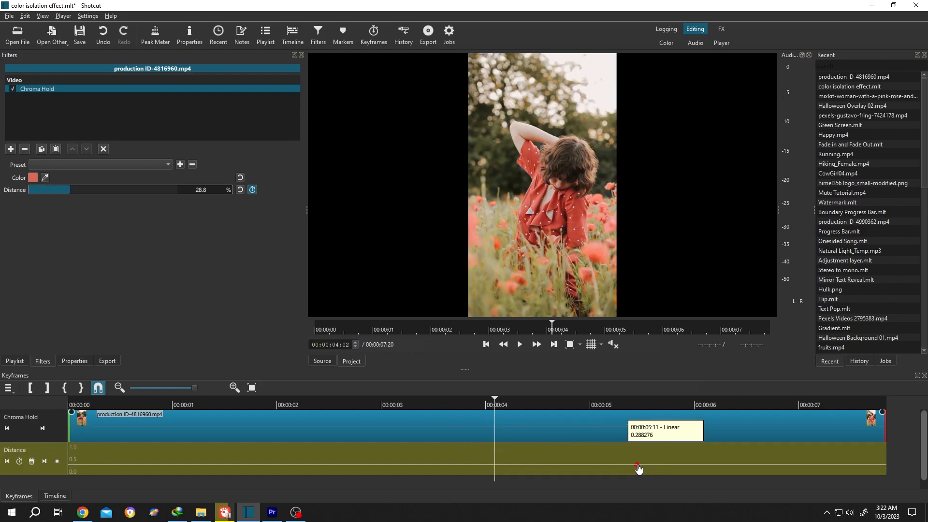
{"action": "left_click", "coordinate": [518, 343]}
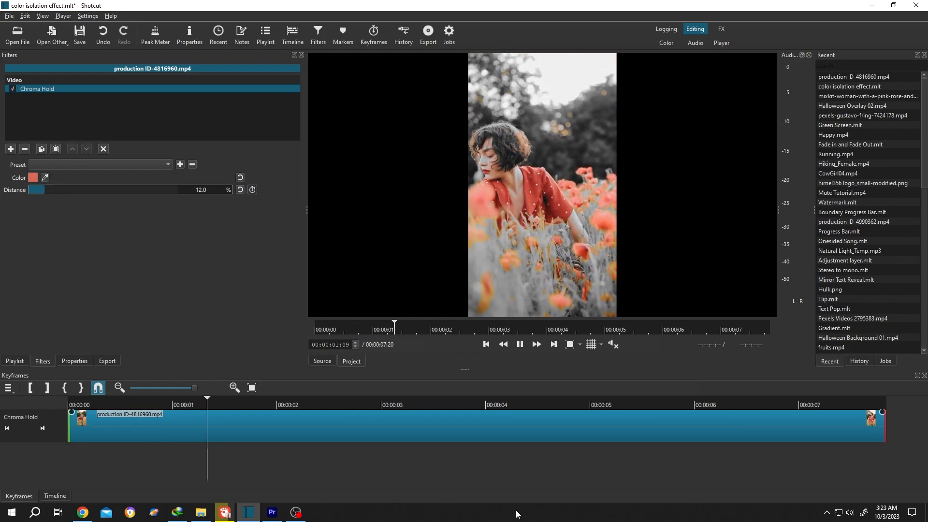